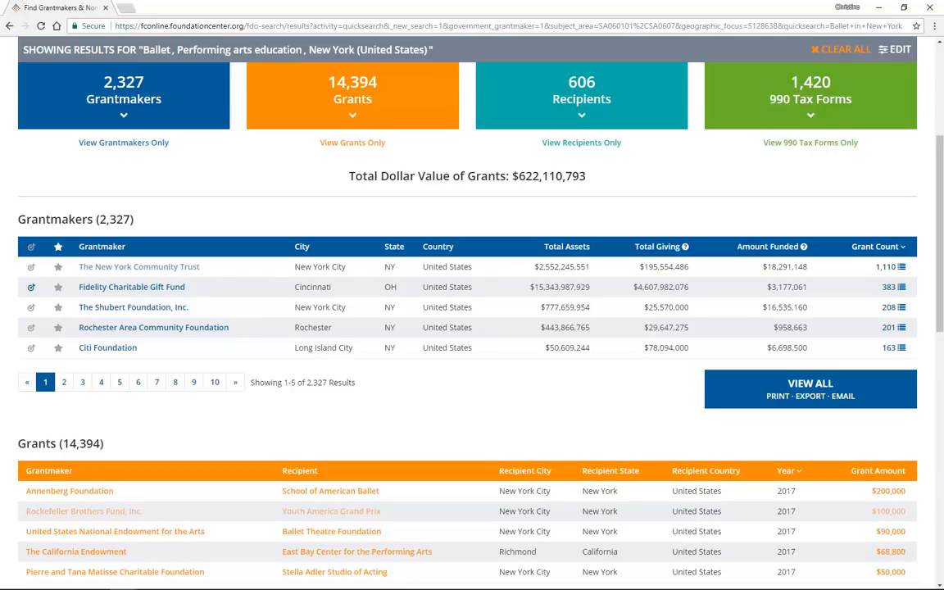
mouse_move(249, 59)
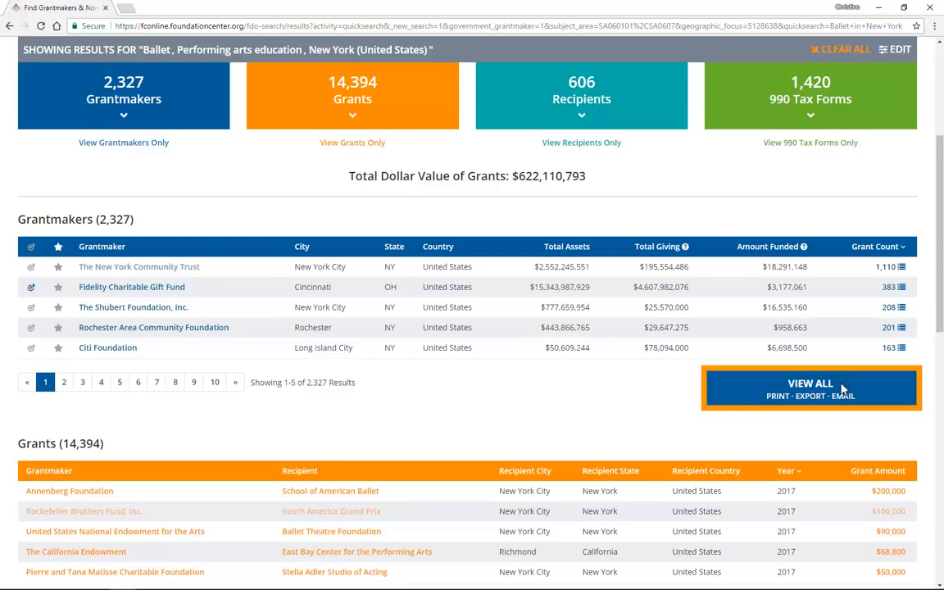
Show the complete table of 2,327 grantmakers matching the ballet search
left_click(809, 384)
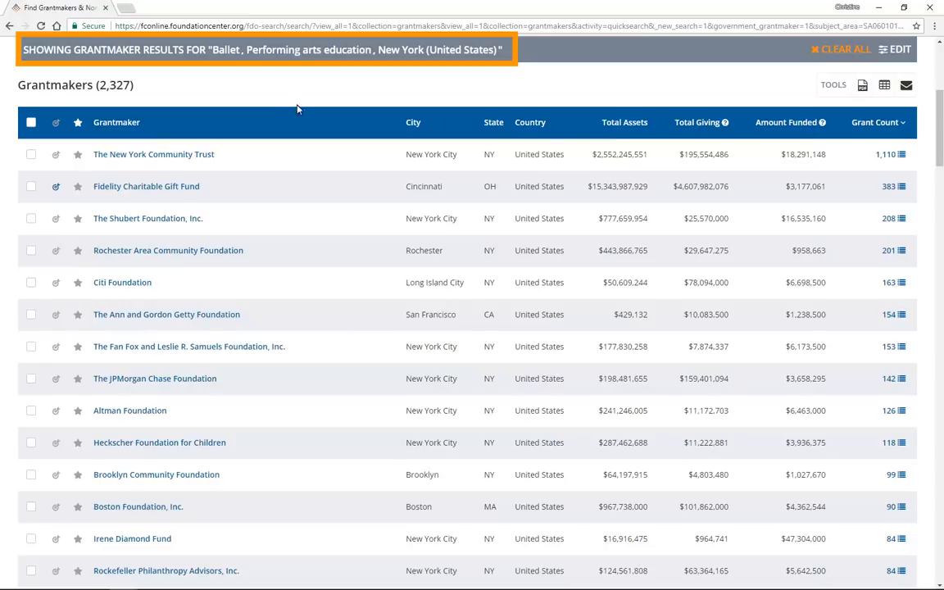
mouse_move(174, 58)
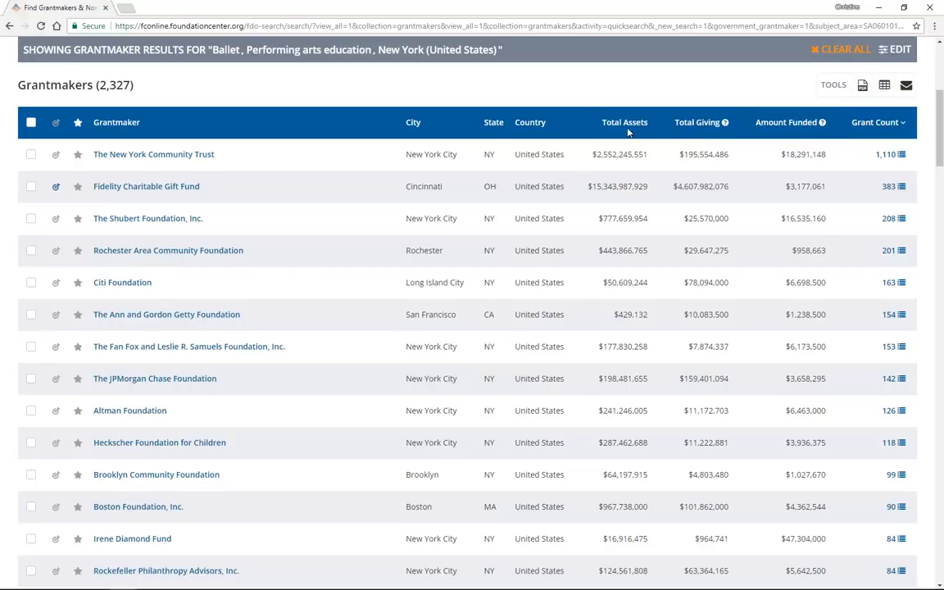
left_click(625, 122)
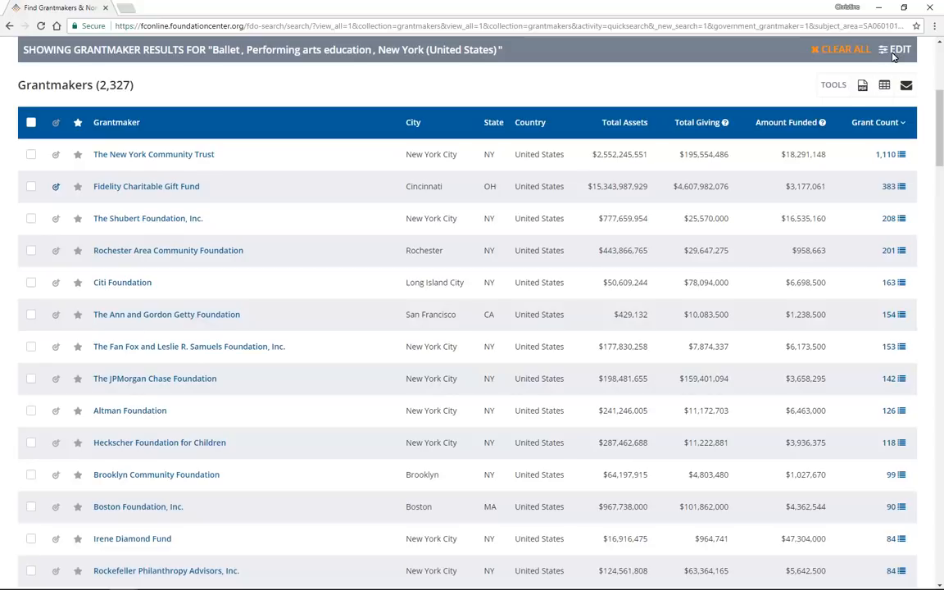
Reveal the editable criteria—Ballet, Performing arts education, New York—above the grantmaker list
left_click(897, 49)
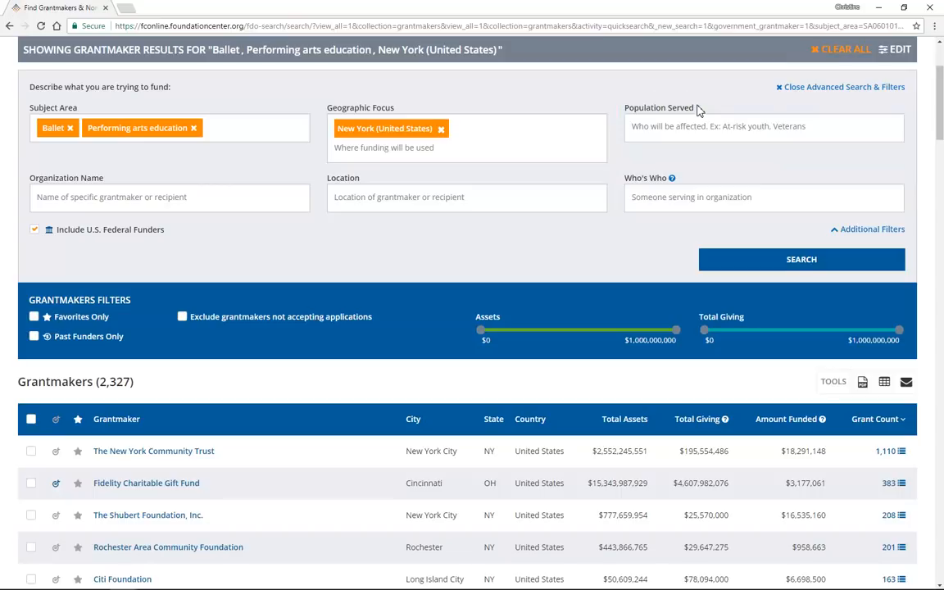
mouse_move(197, 330)
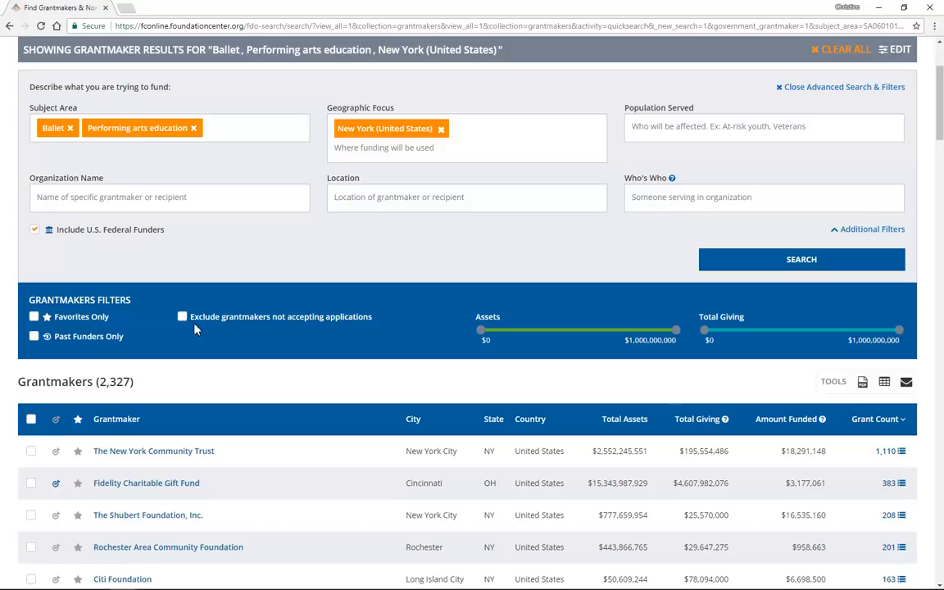
mouse_move(882, 62)
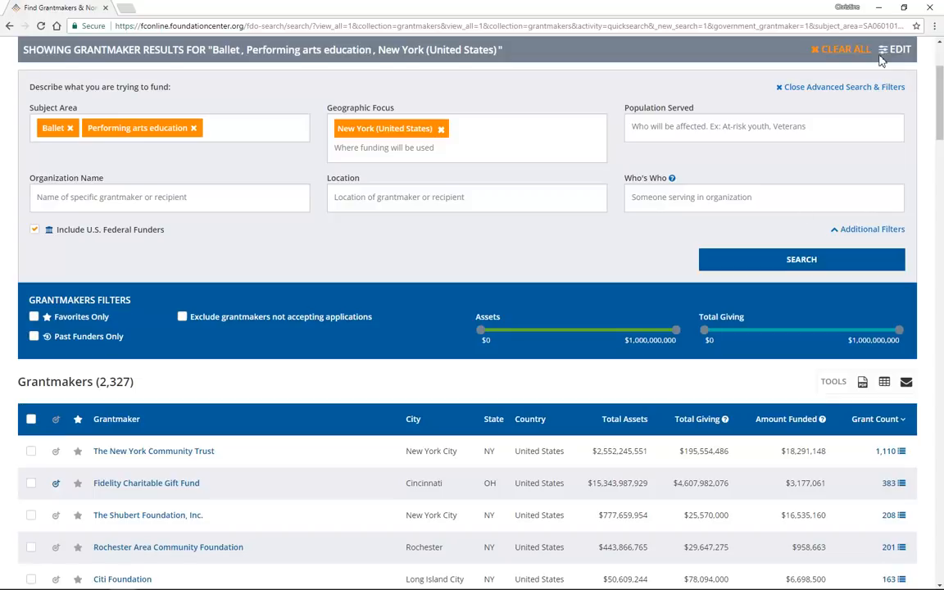
mouse_move(881, 59)
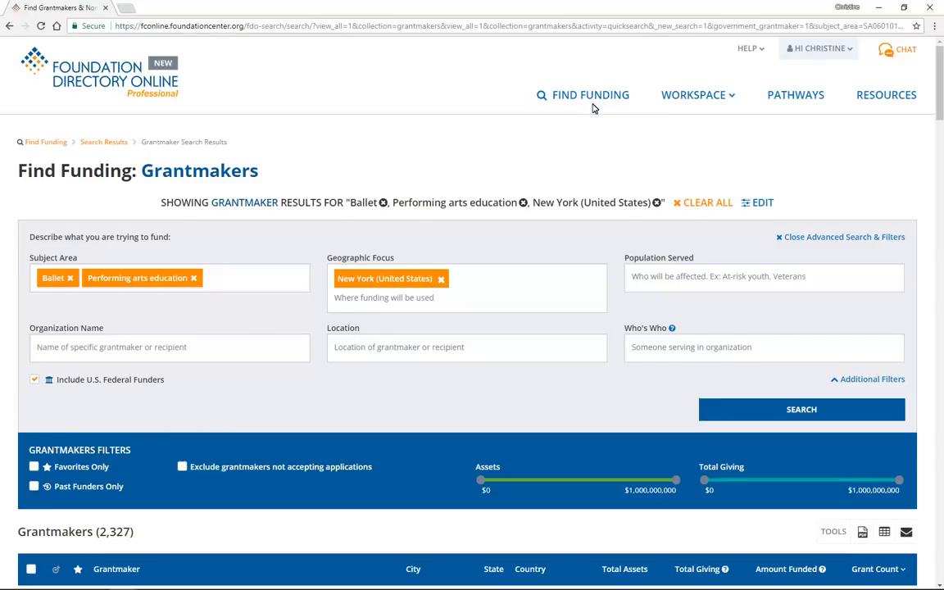
mouse_move(528, 109)
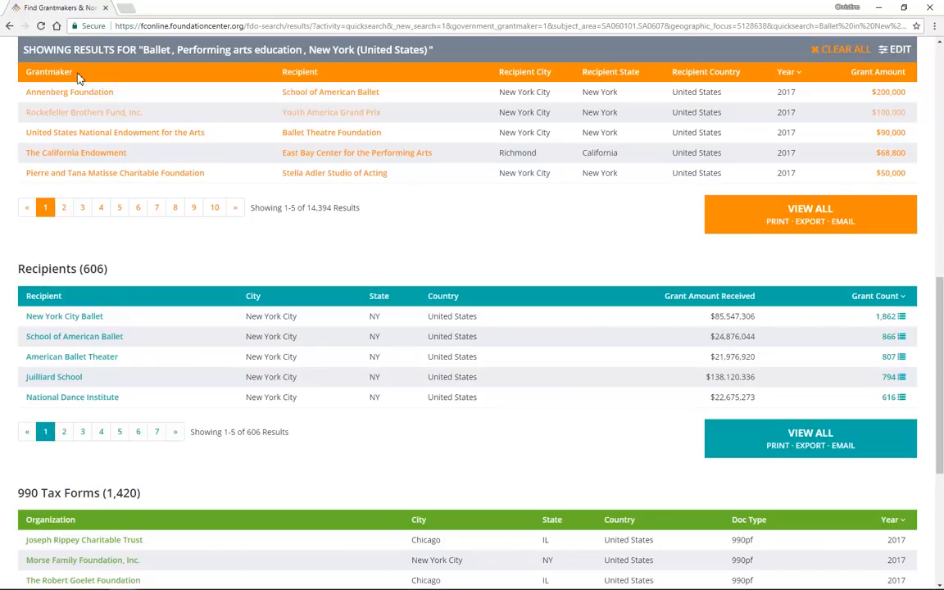
mouse_move(325, 76)
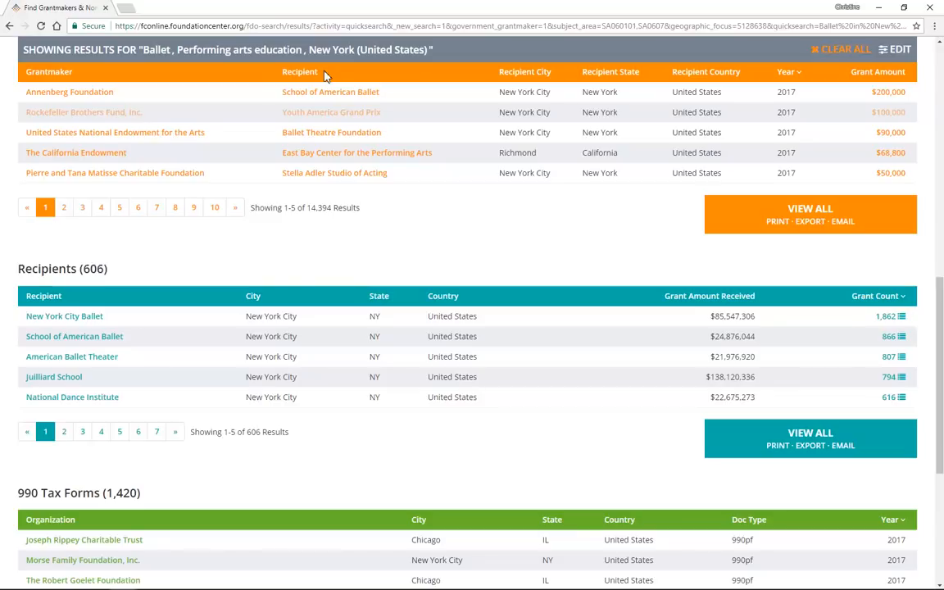
mouse_move(516, 75)
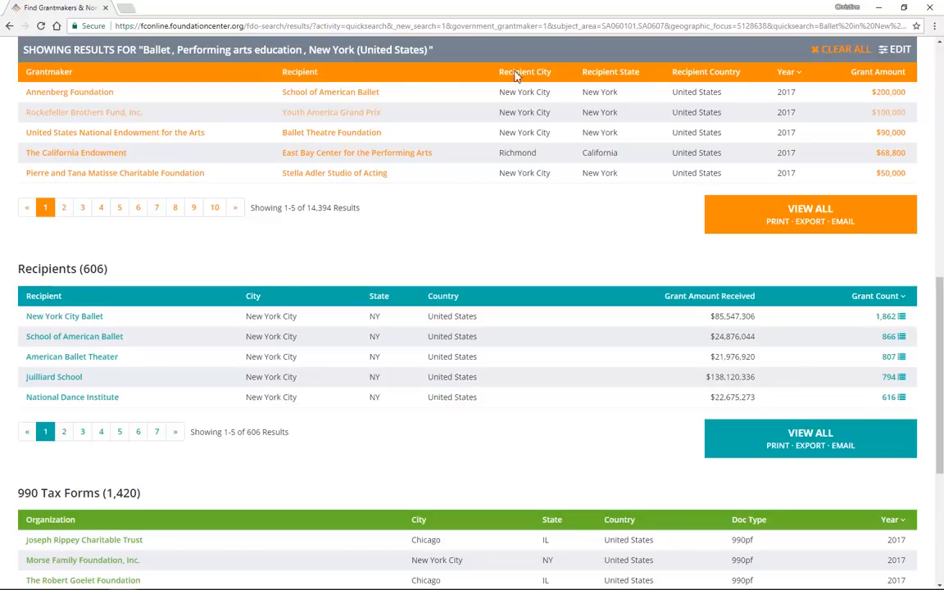
mouse_move(780, 79)
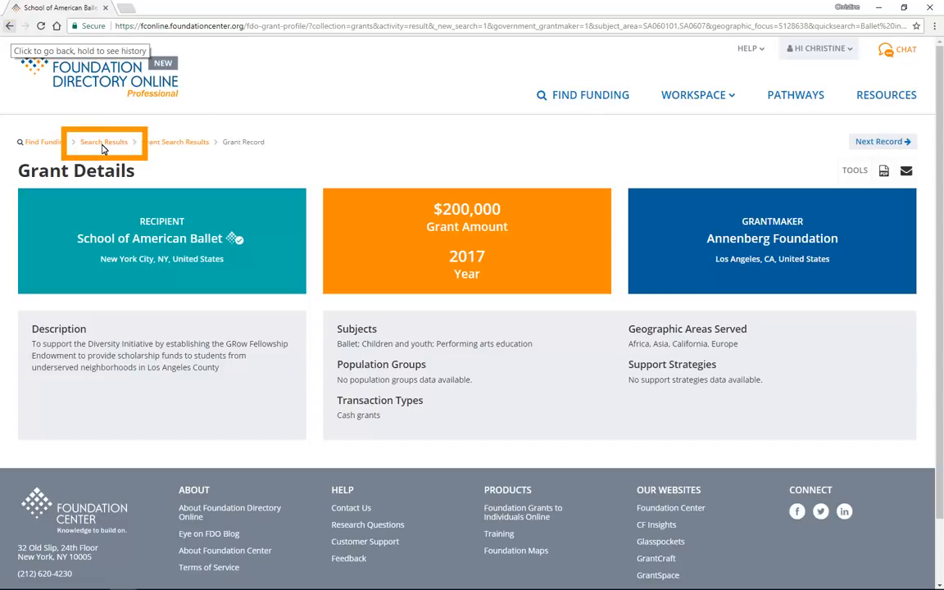
Return from the grant record to the combined results overview totaling $622,110,793
left_click(103, 141)
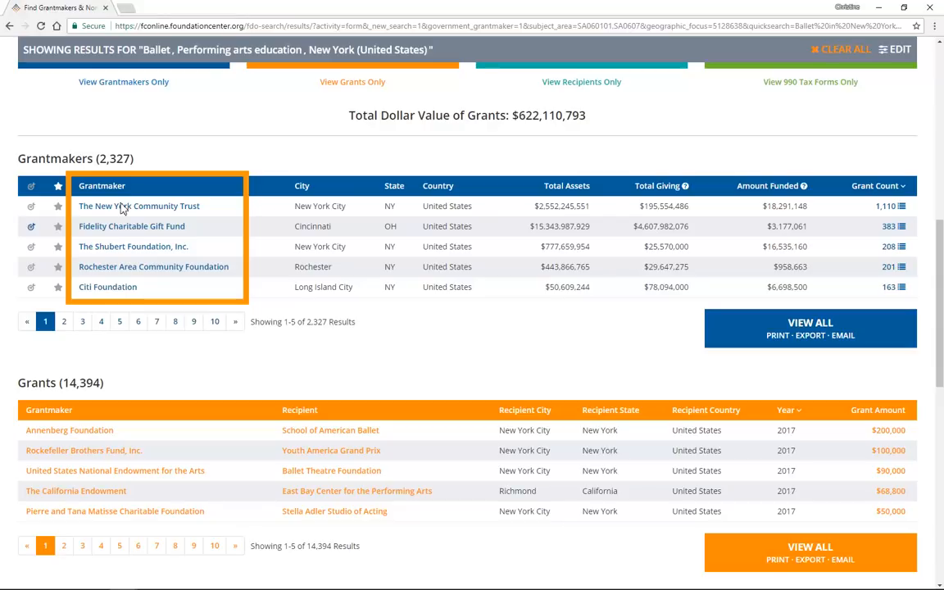
mouse_move(135, 187)
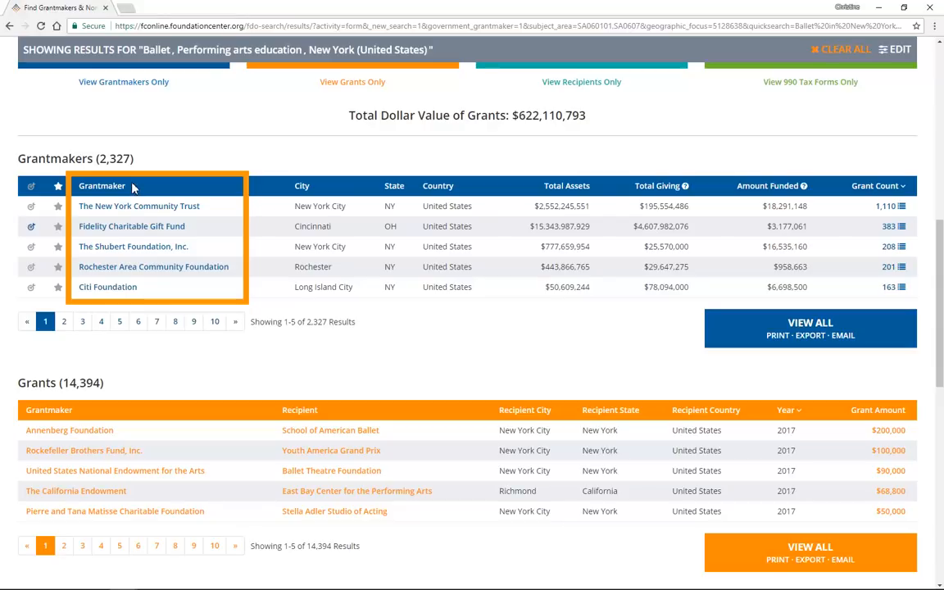